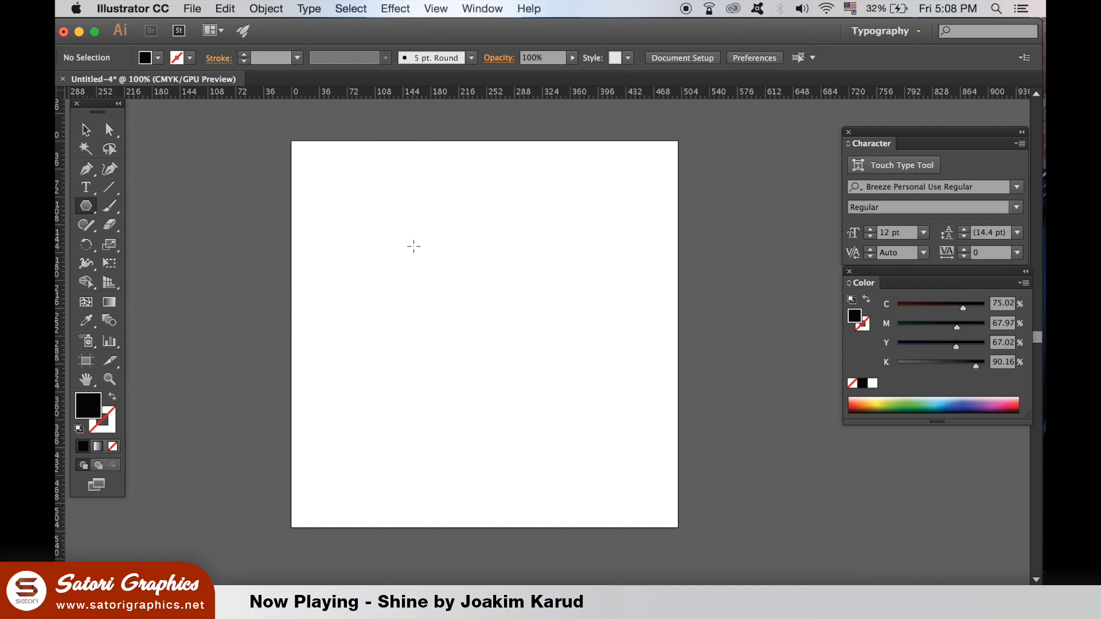
- Place a small 3-sided black polygon near the top-left with the Polygon tool
left_click(412, 245)
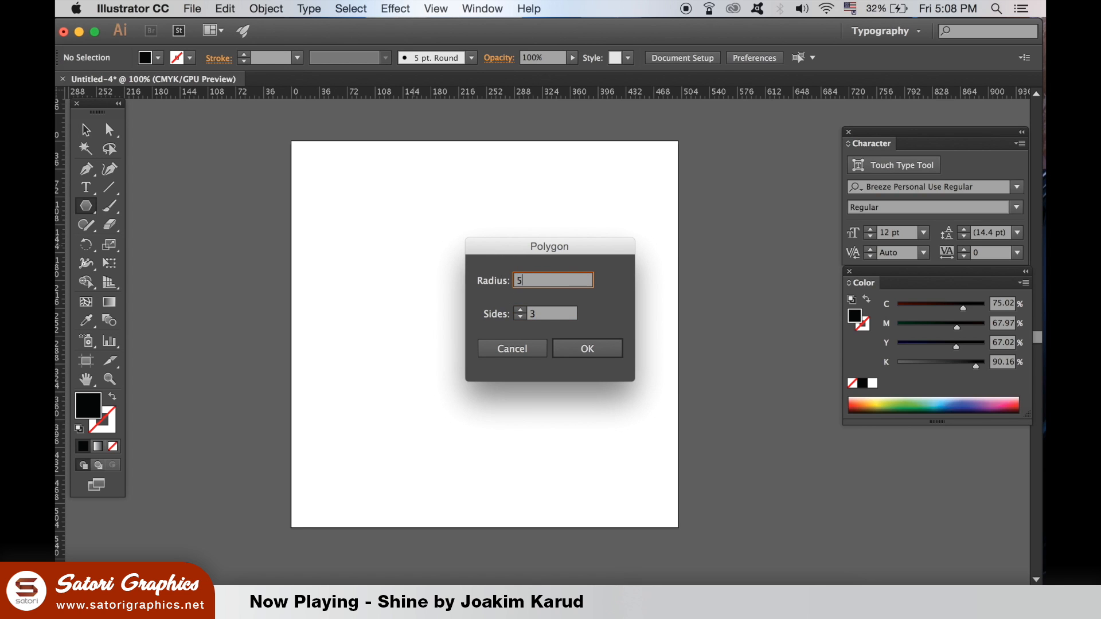
left_click(586, 349)
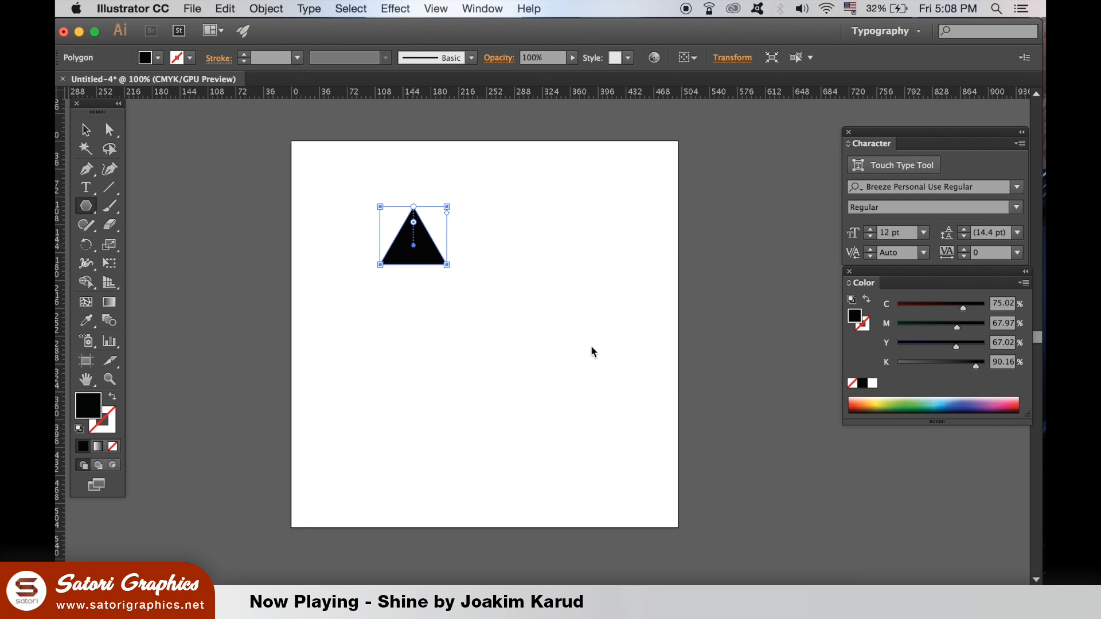
left_click(220, 182)
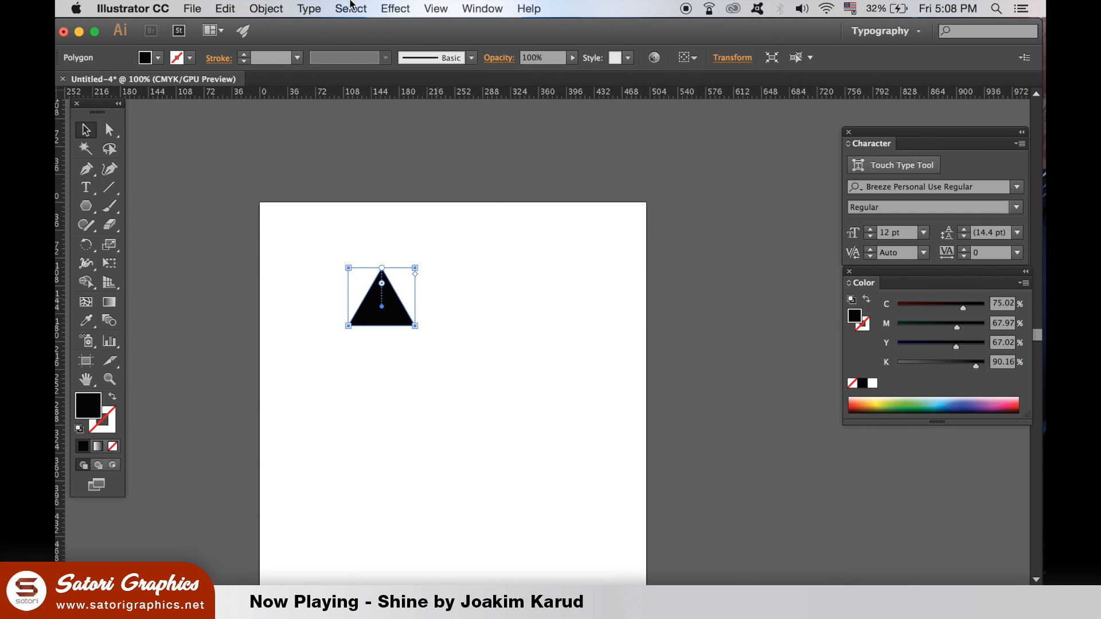
- Rotate the triangle 180° via Object > Transform > Rotate so it points down
left_click(265, 9)
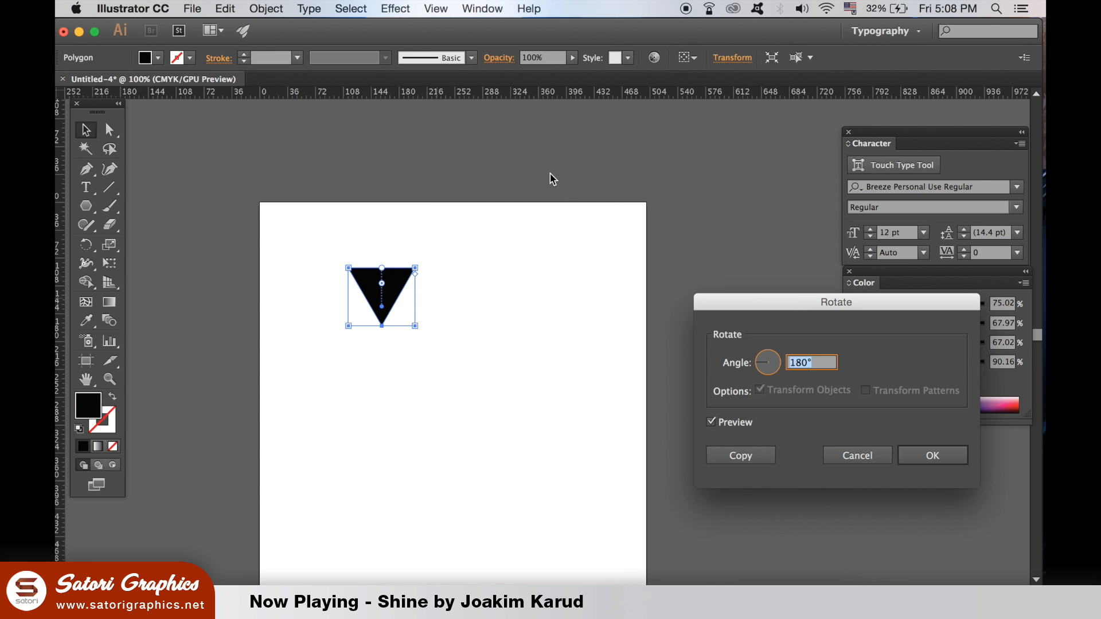
left_click(932, 455)
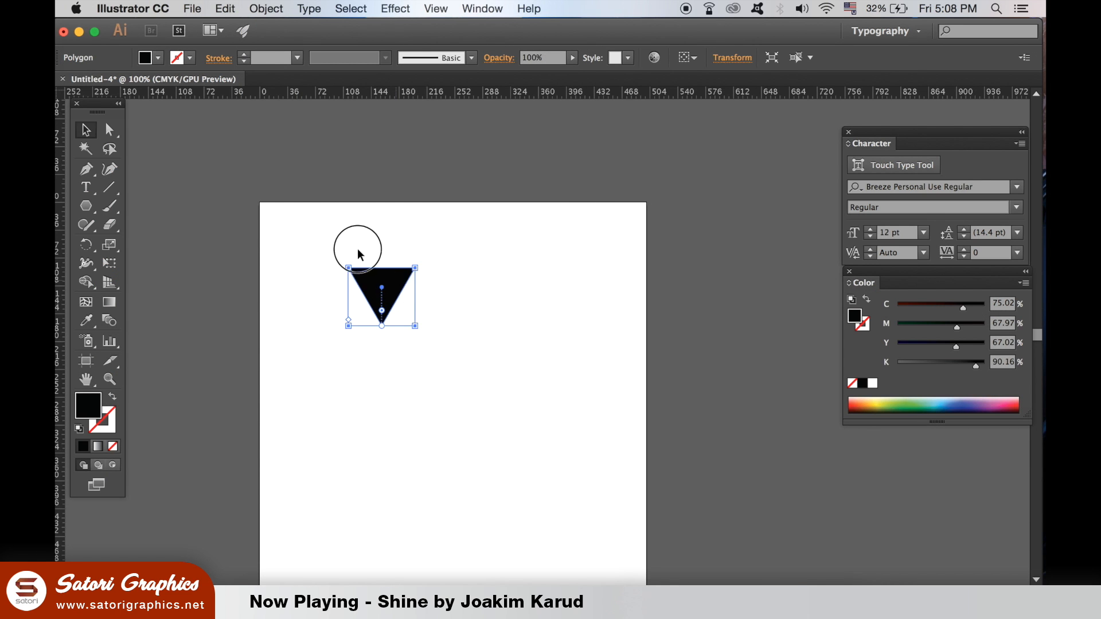
left_click_drag(381, 294, 302, 242)
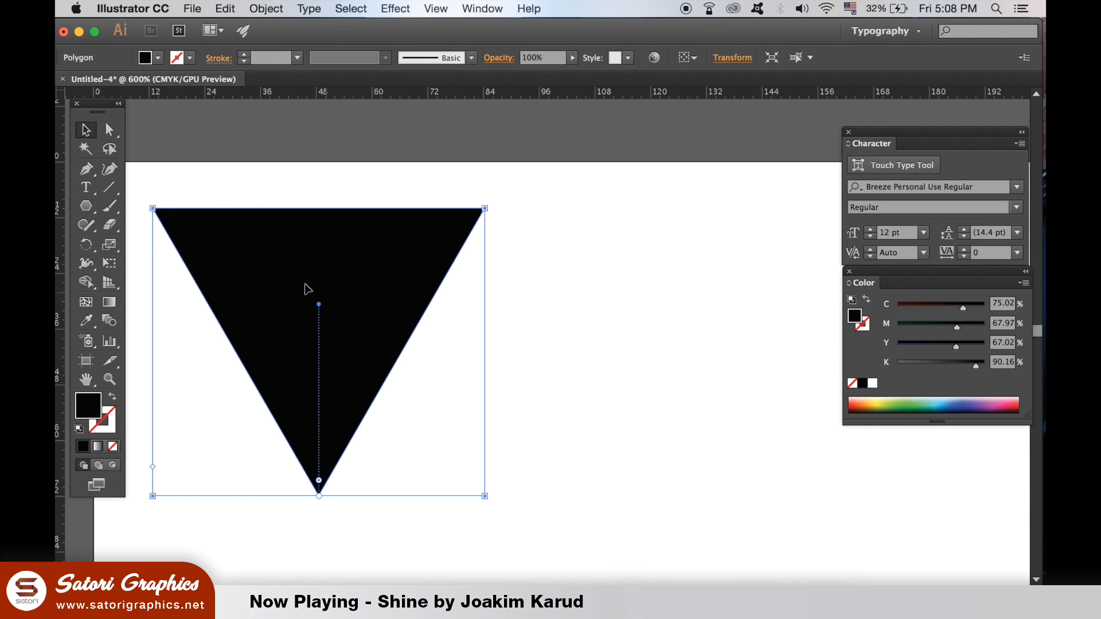
- Alt-drag a copy of the triangle beside it to start the row of ten
left_click_drag(316, 302, 604, 301)
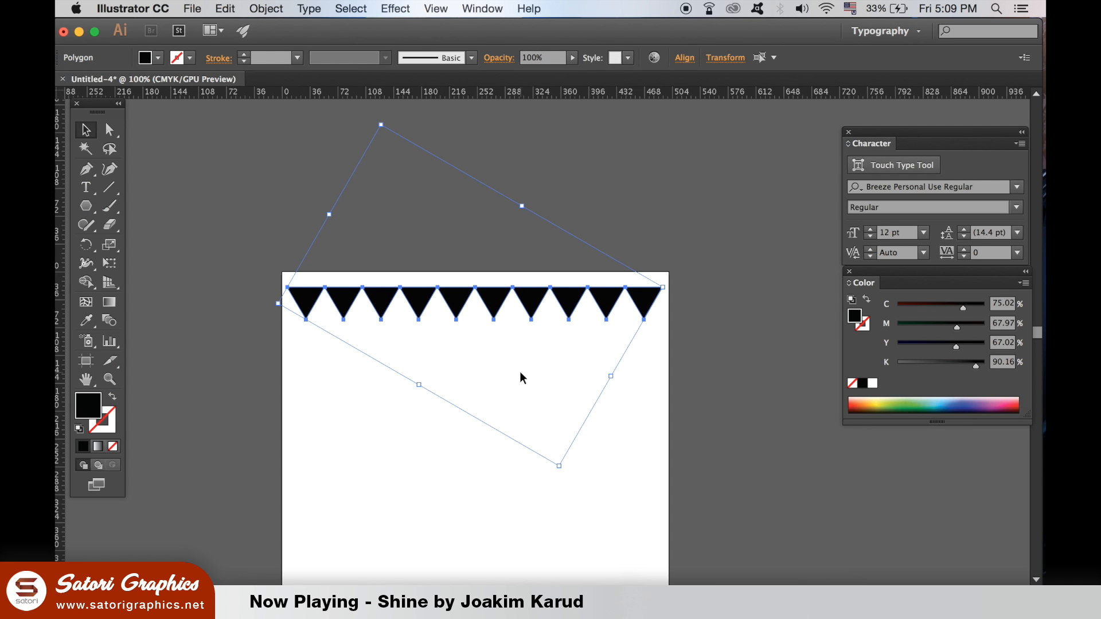
- Copy the row below and rotate it 180° so its triangles slot between the originals
left_click(522, 379)
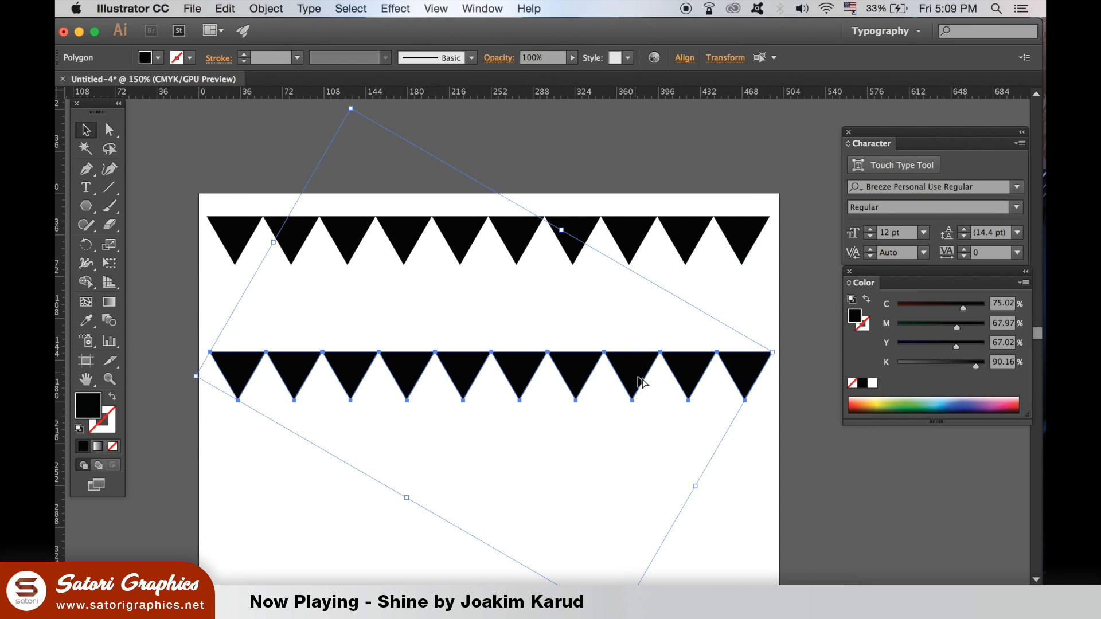
left_click(266, 8)
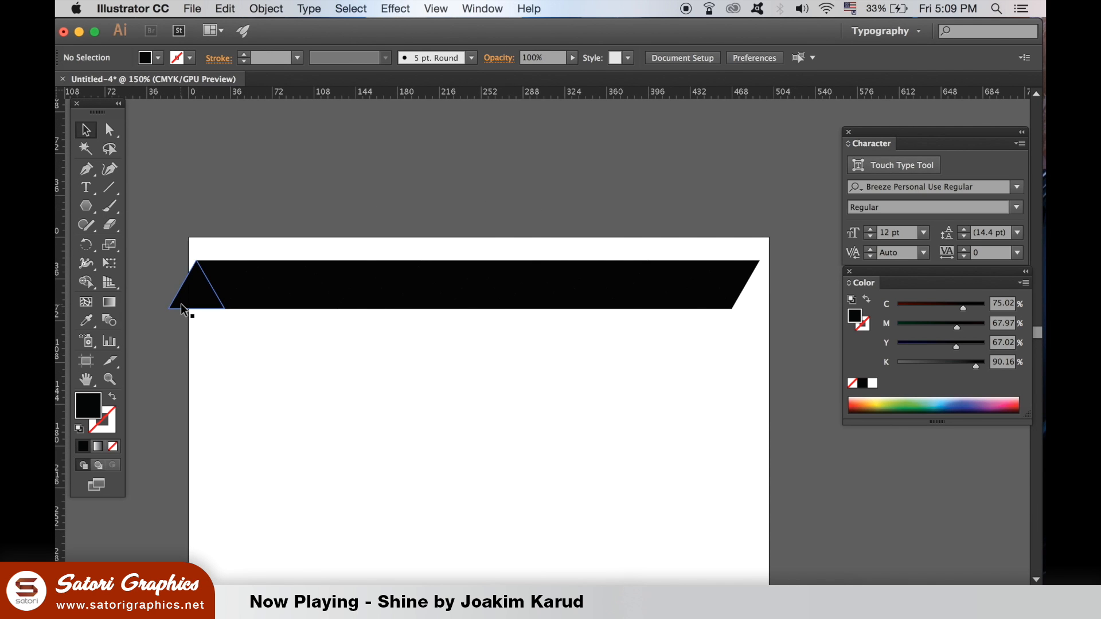
- Duplicate the selected band downward and tuck copies together into stacked rows
left_click_drag(197, 288, 308, 288)
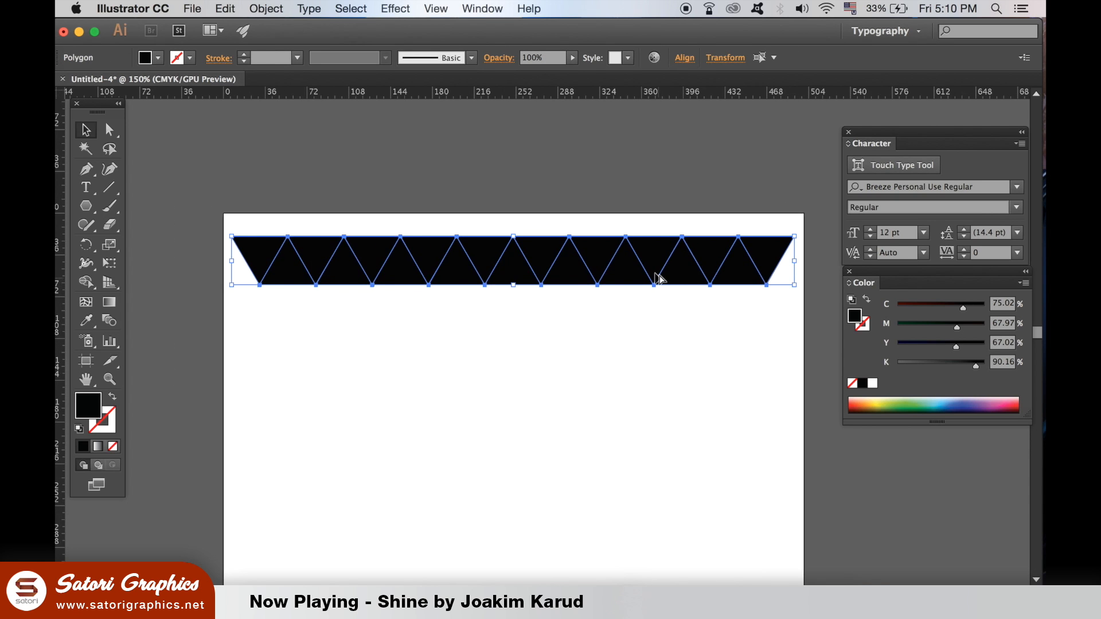
left_click_drag(656, 281, 656, 348)
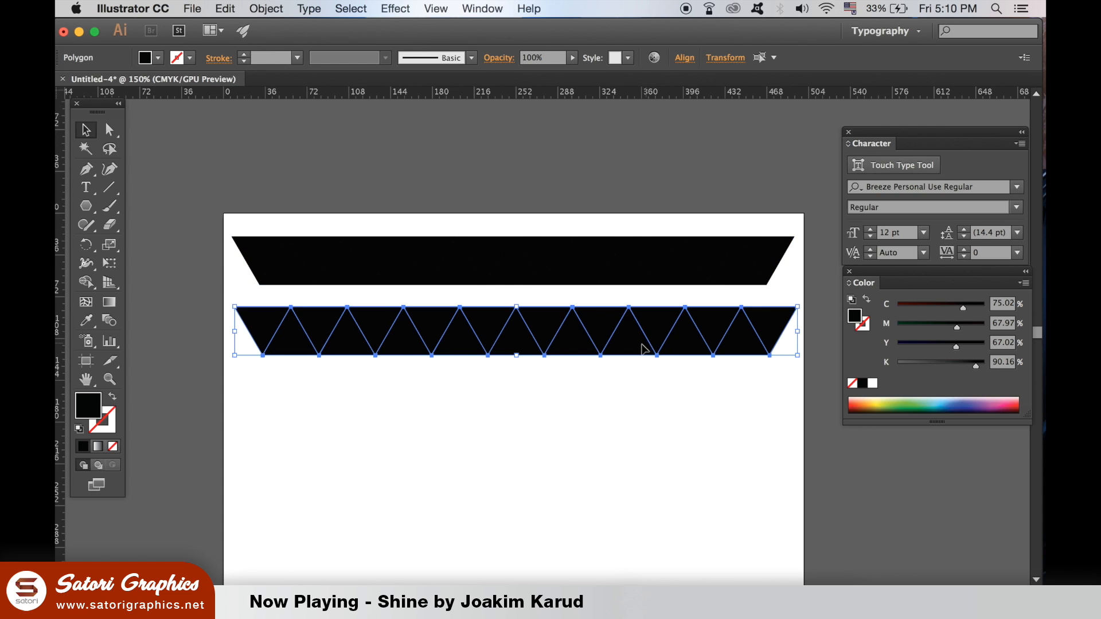
left_click_drag(639, 344, 635, 334)
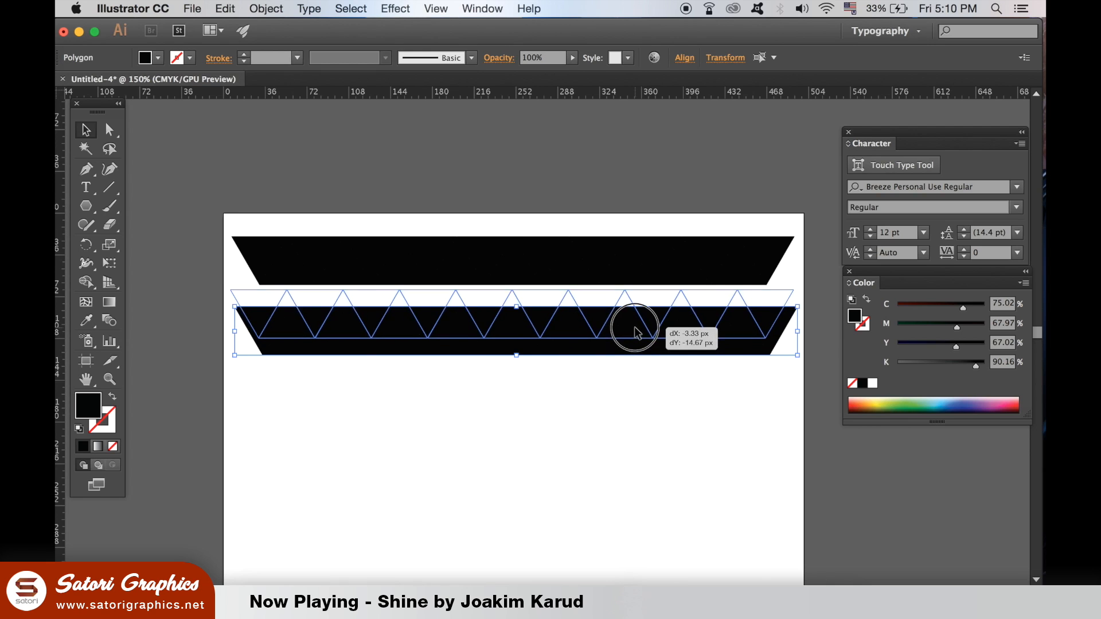
left_click_drag(635, 330, 636, 329)
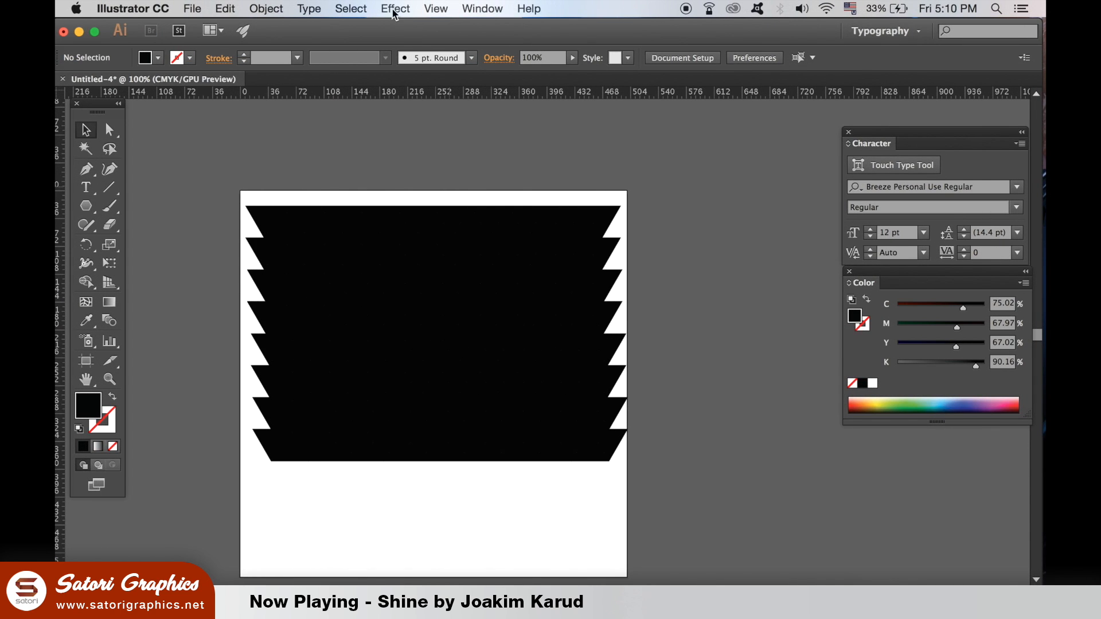
- Show the Swatches panel from the Window menu and load the Neutral swatch library
left_click(351, 9)
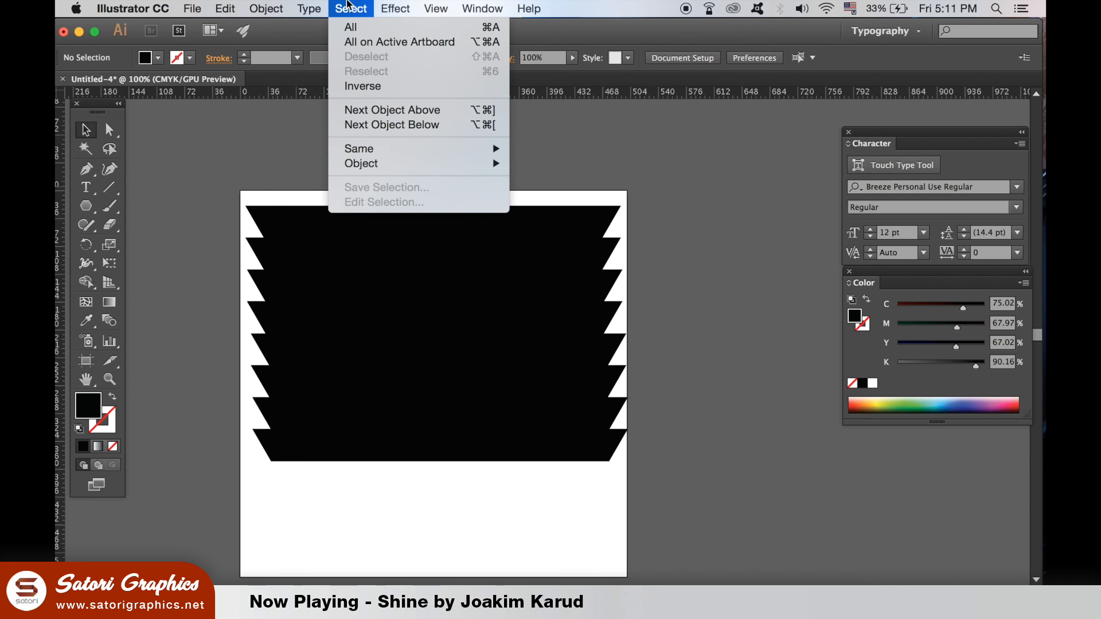
left_click(482, 8)
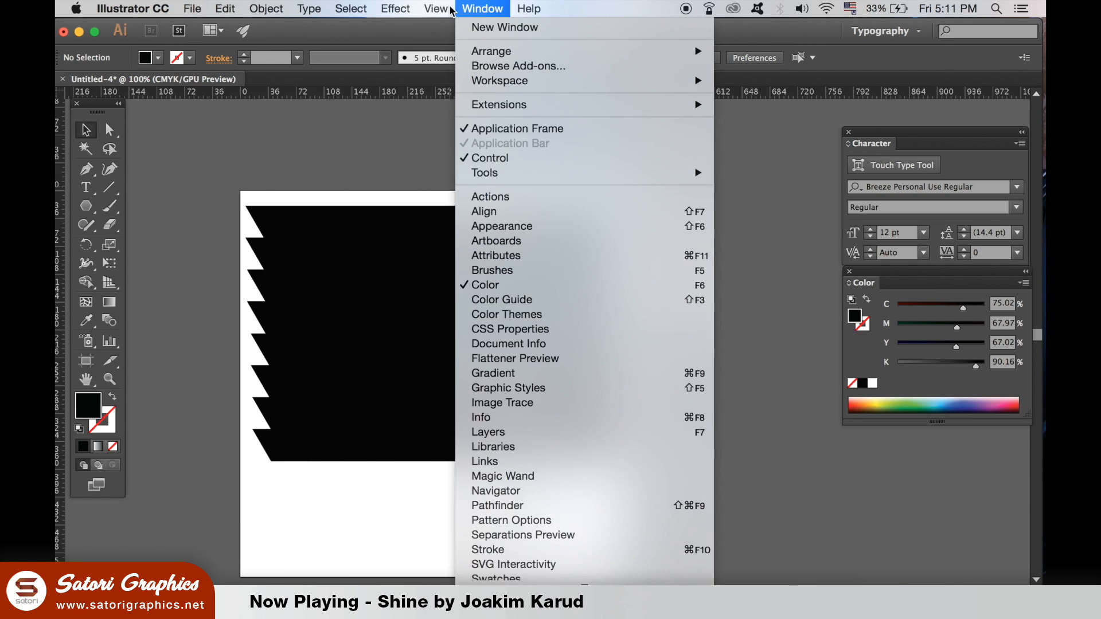
mouse_move(618, 513)
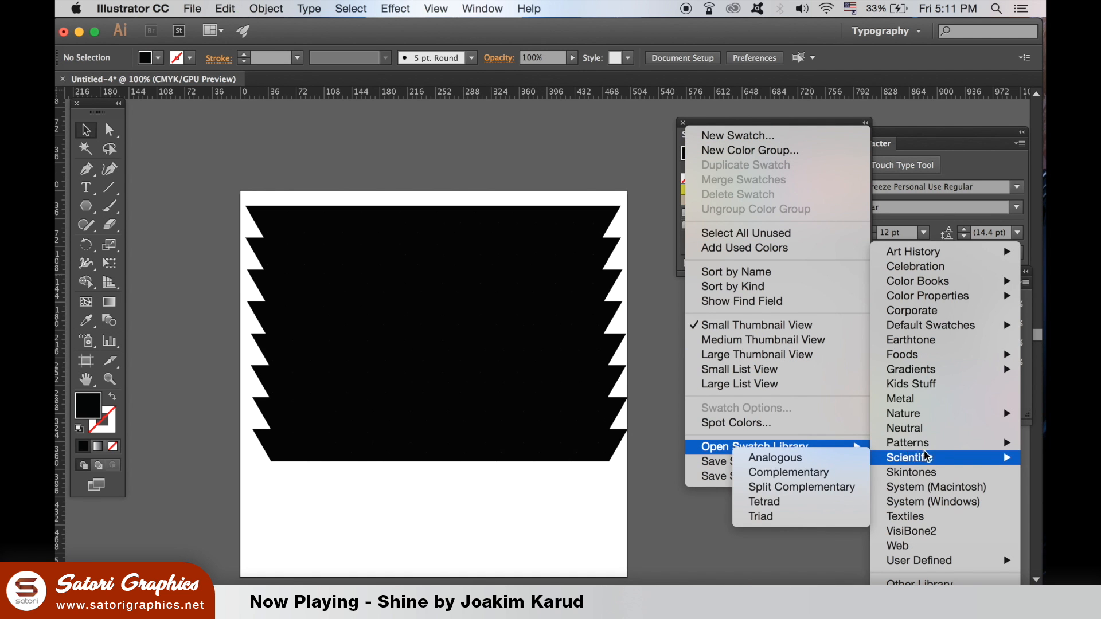
mouse_move(936, 438)
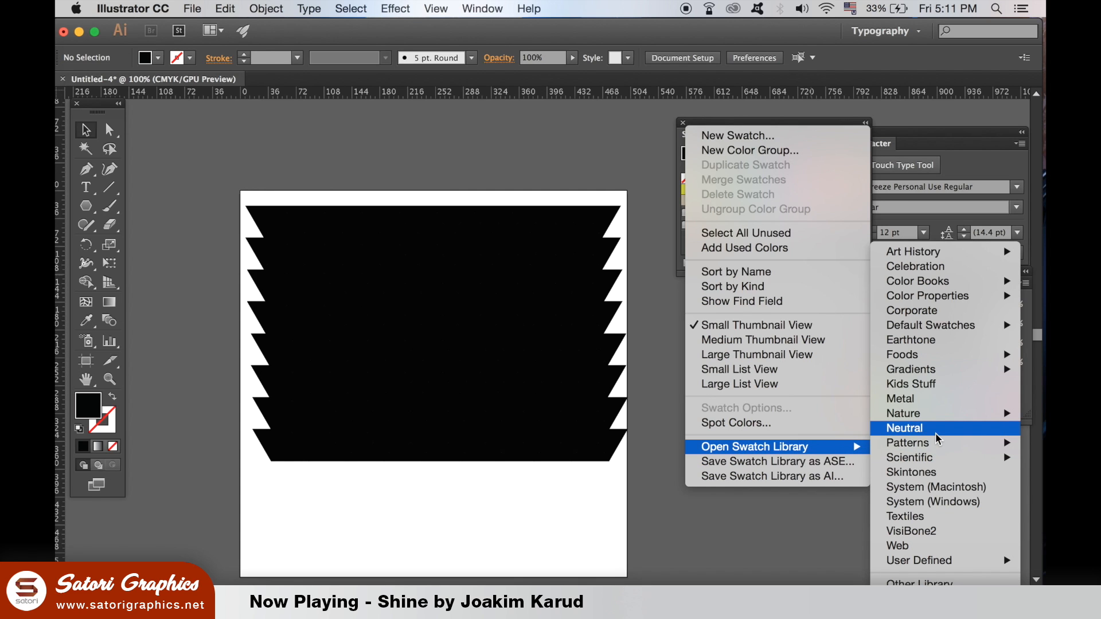
mouse_move(940, 438)
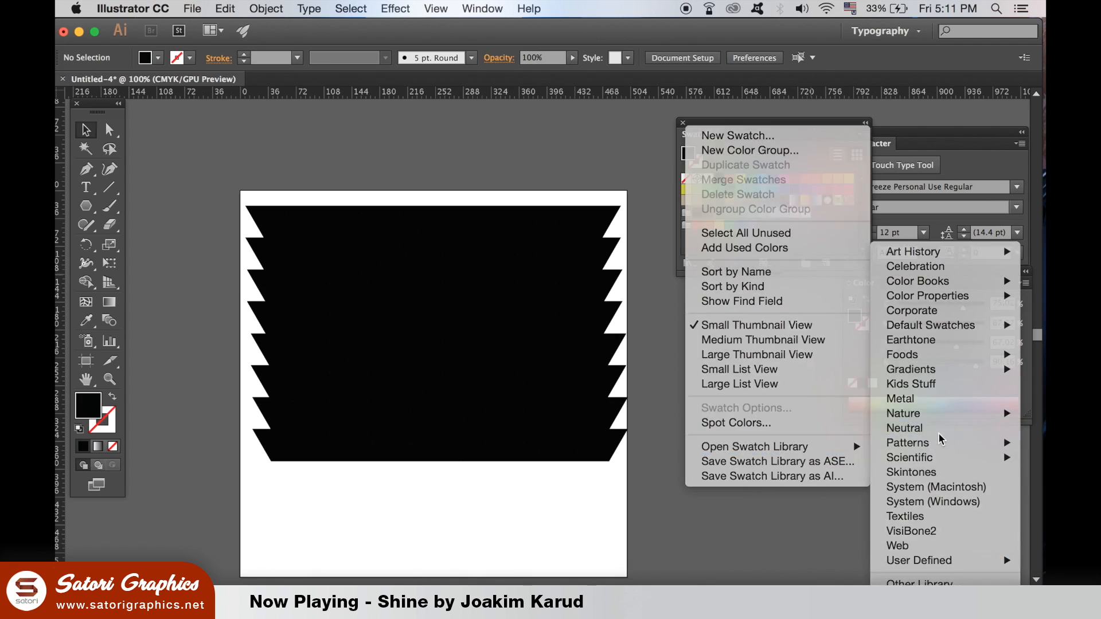
left_click(904, 428)
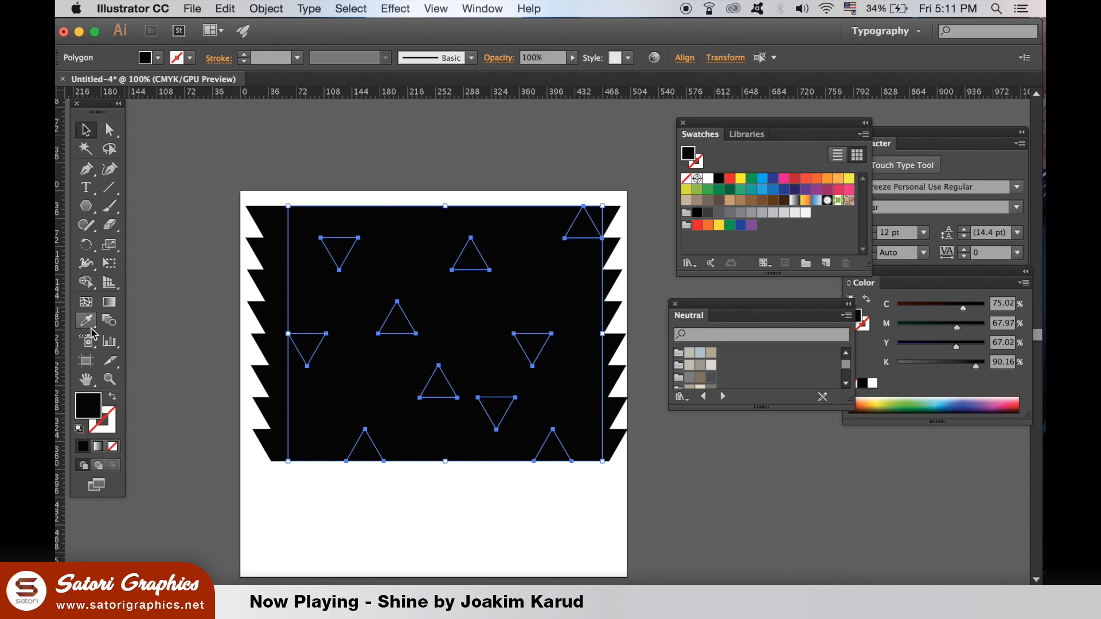
- Fill selected triangle groups with pale blue and other Neutral swatches
left_click(505, 324)
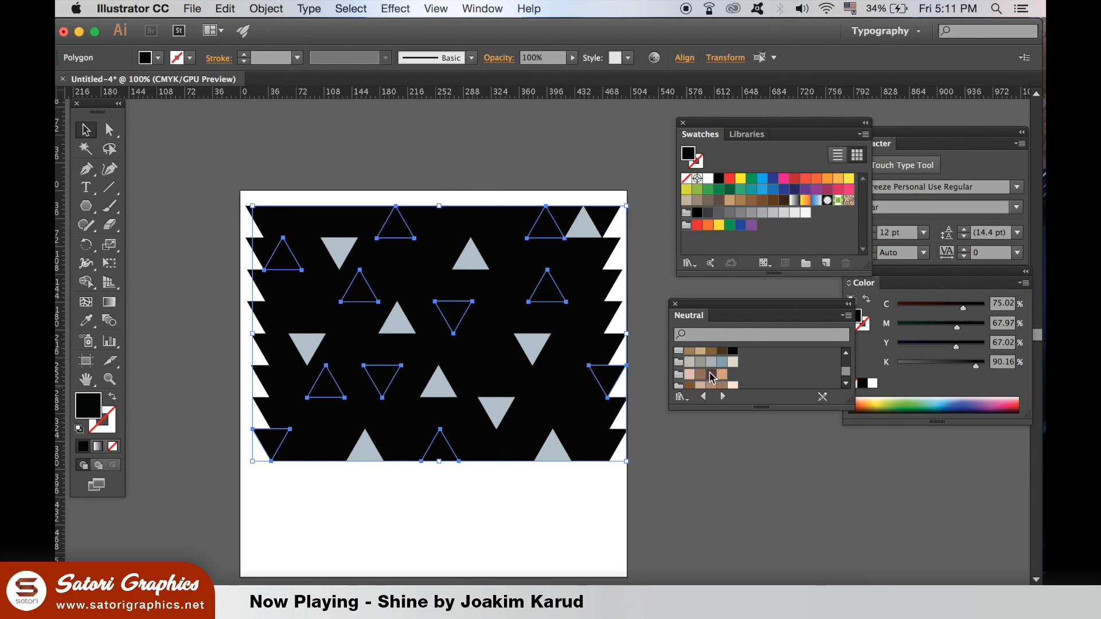
left_click(722, 374)
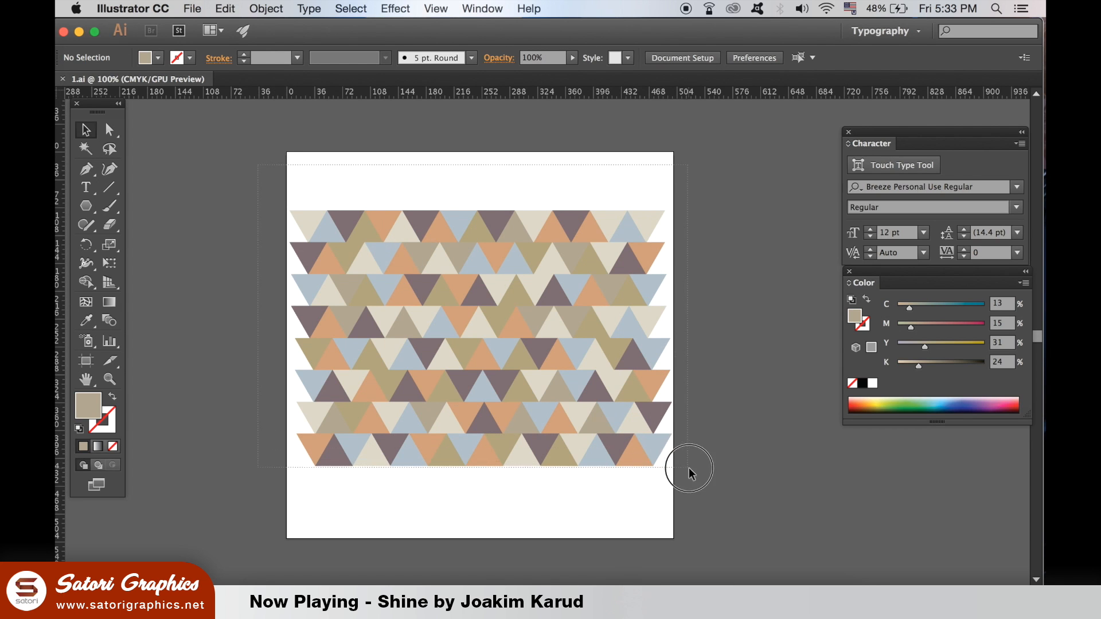
- Group all triangles with Cmd+G, scale the group down, then ungroup via Object > Ungroup
key("cmd+g")
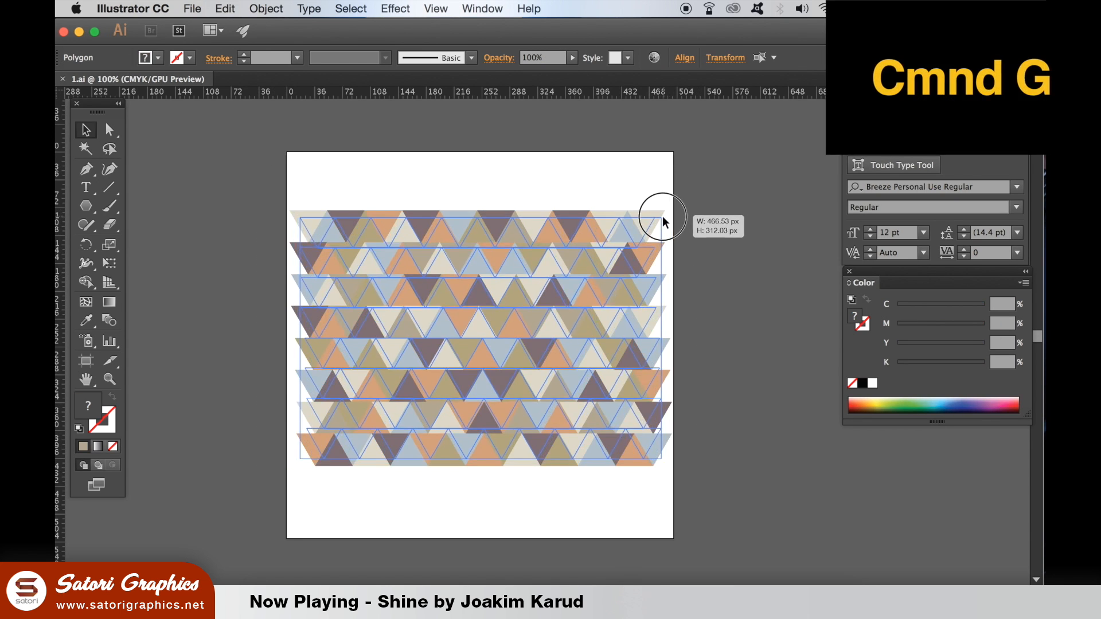
key("cmd+g")
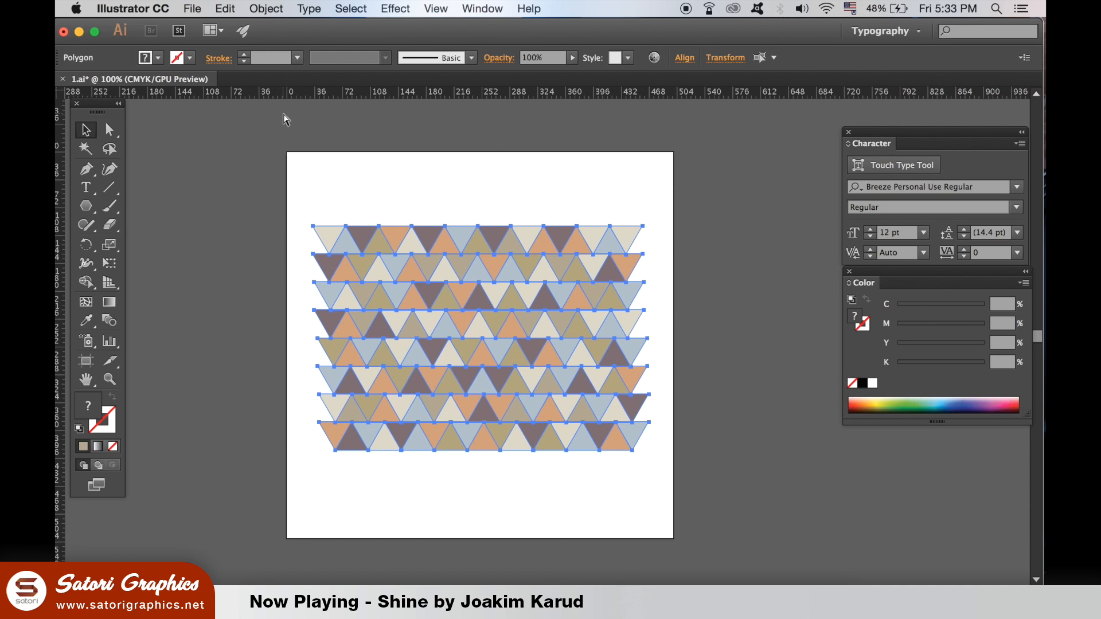
left_click(265, 8)
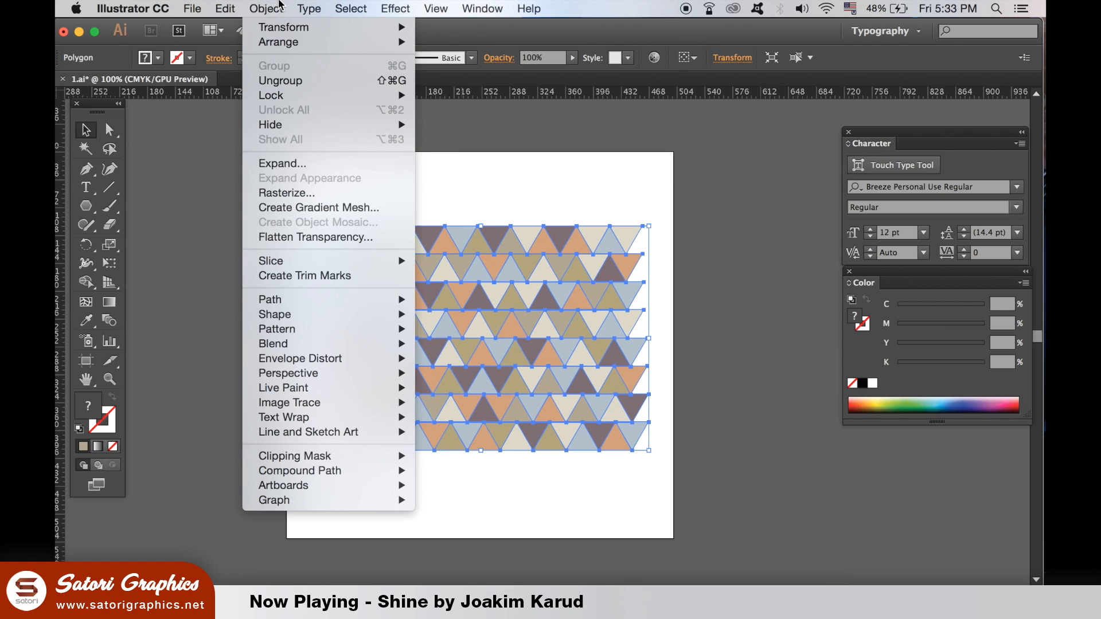
mouse_move(319, 80)
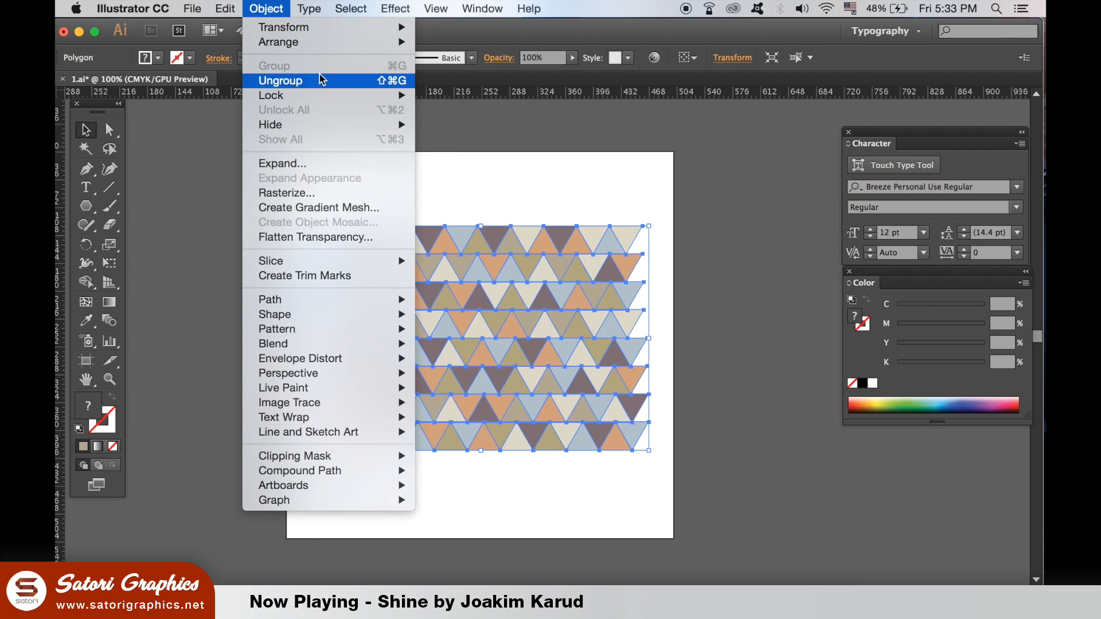
left_click(280, 80)
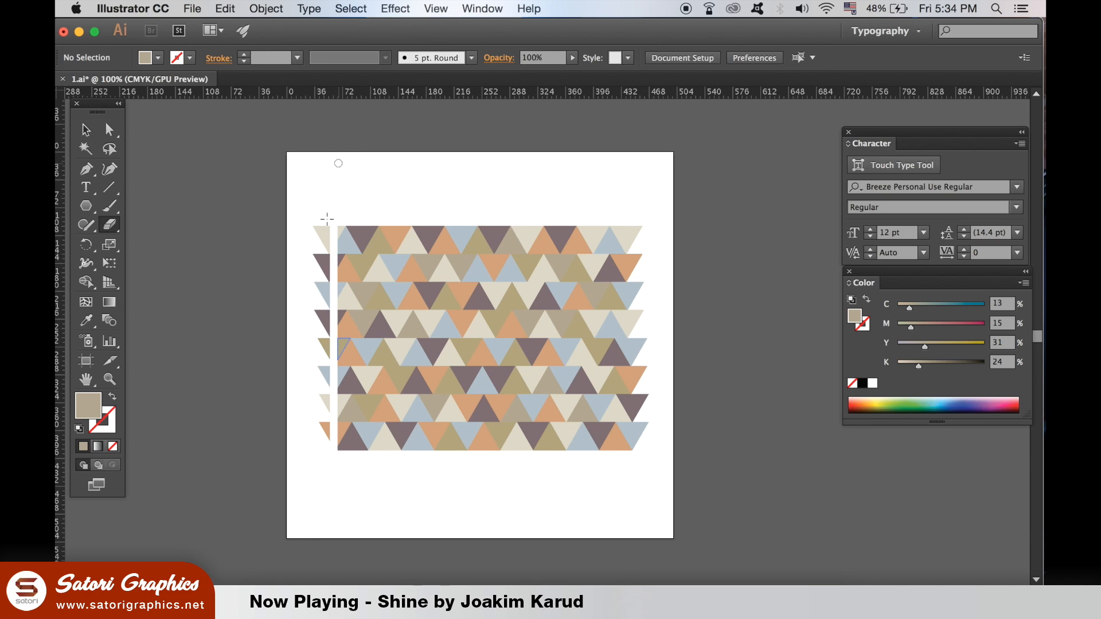
mouse_move(649, 497)
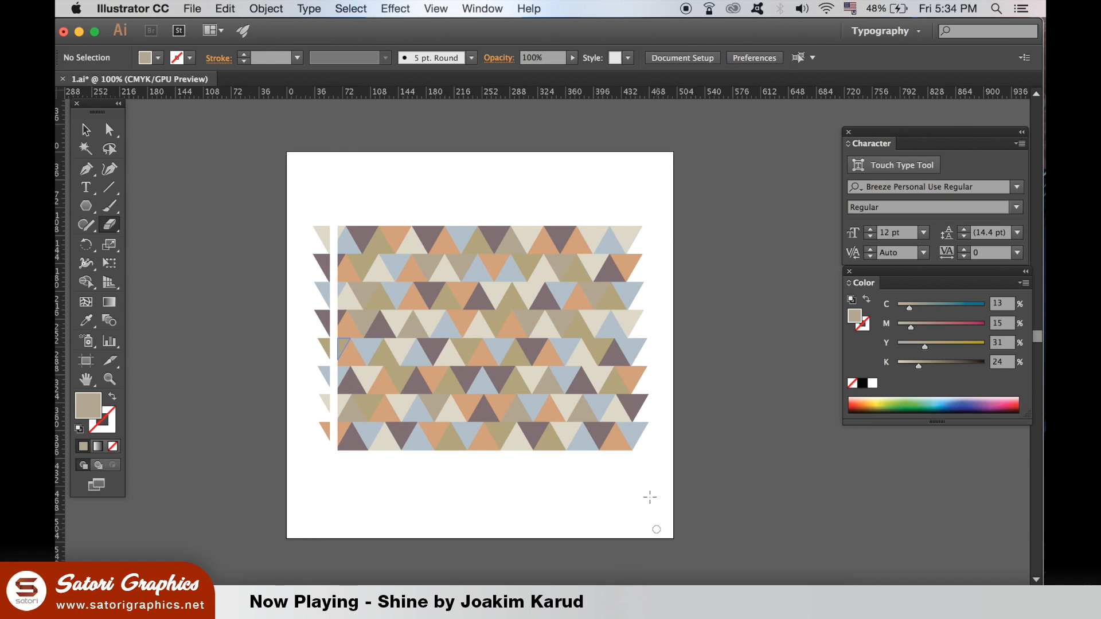